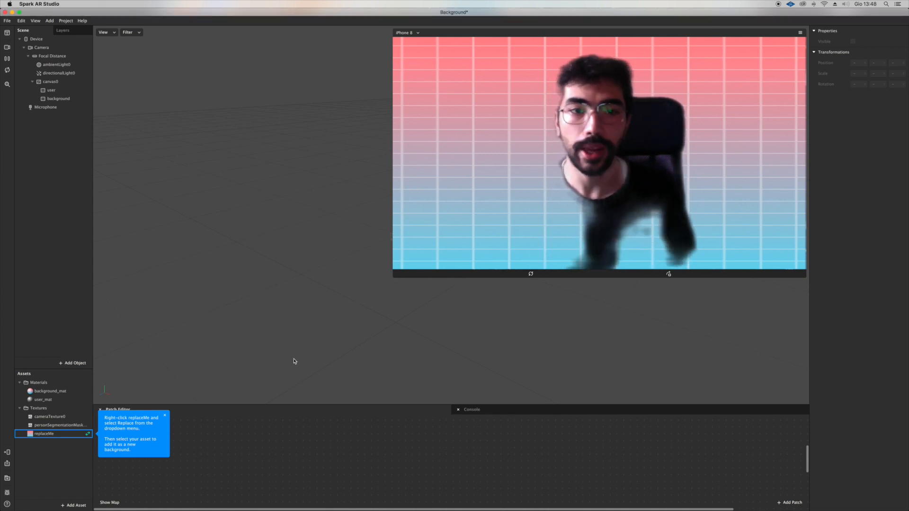
Delete the replaceMe texture and remove its file from the project folder
{"action": "left_click", "coordinate": [44, 433]}
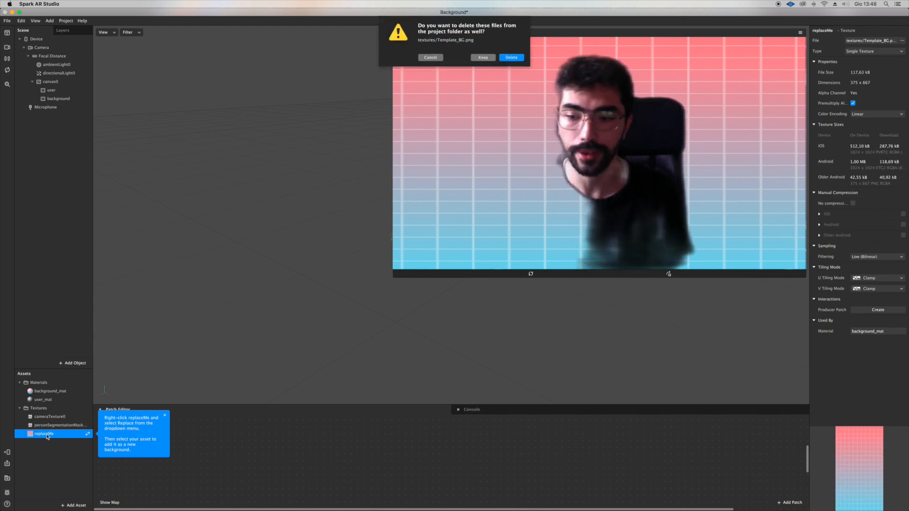
{"action": "left_click", "coordinate": [510, 57]}
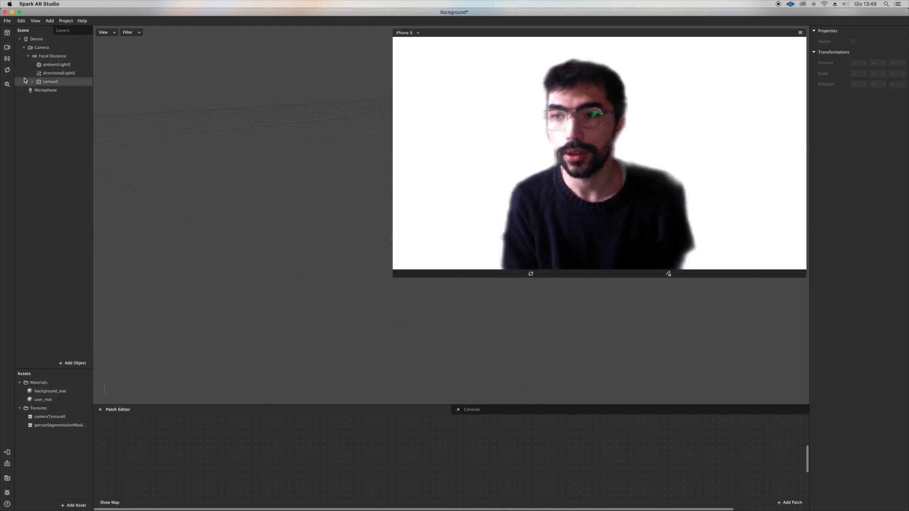
Set directionalLight0's colour to red
{"action": "left_click", "coordinate": [52, 56]}
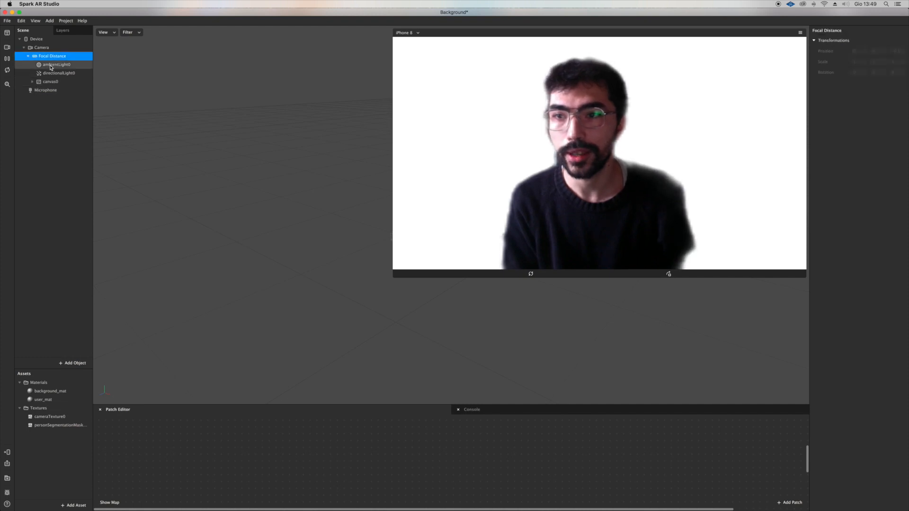
{"action": "left_click", "coordinate": [58, 72]}
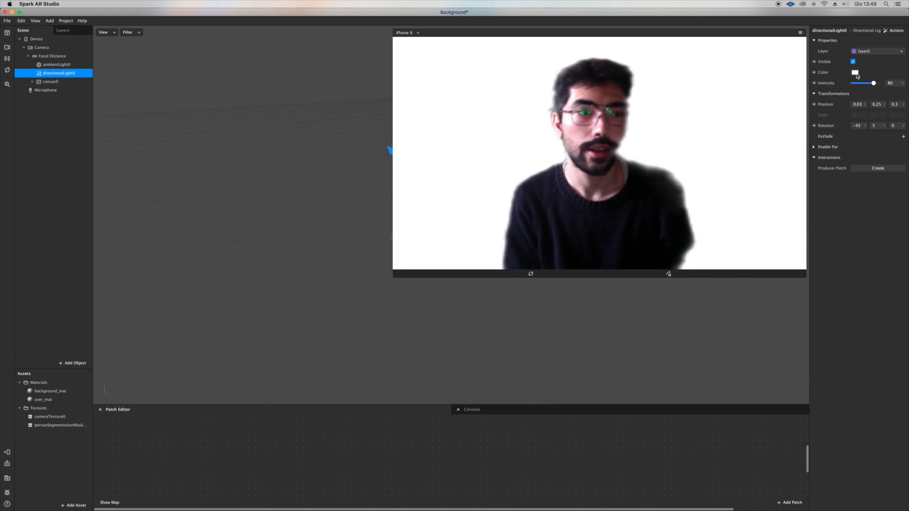
{"action": "left_click", "coordinate": [854, 72]}
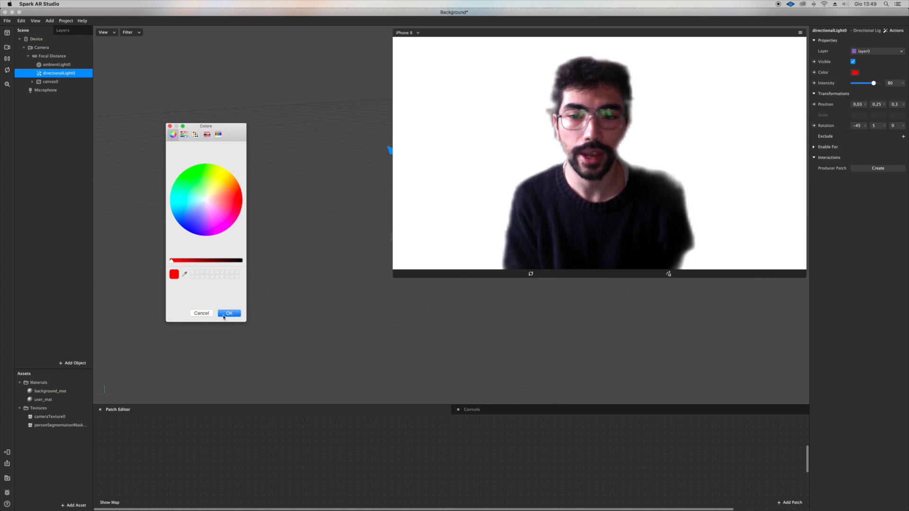
{"action": "left_click", "coordinate": [228, 313]}
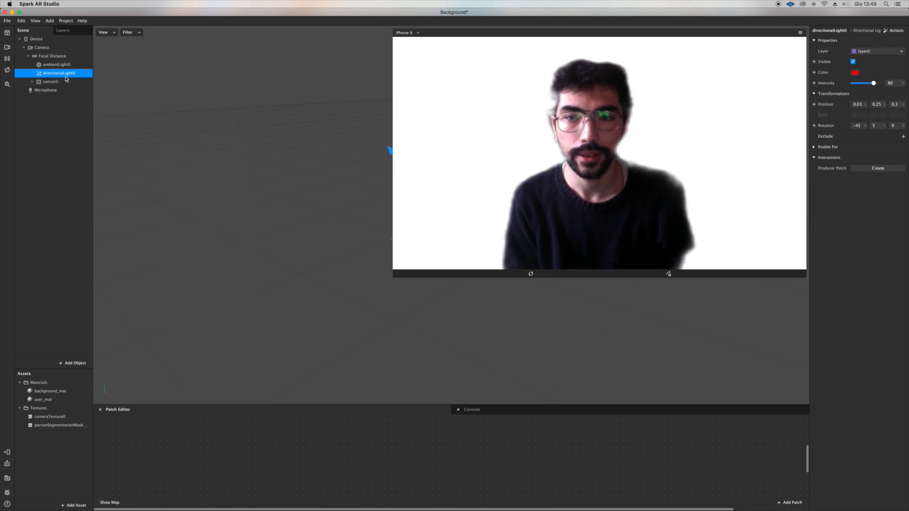
Rename the directional light to KICK
{"action": "double_click", "coordinate": [58, 73]}
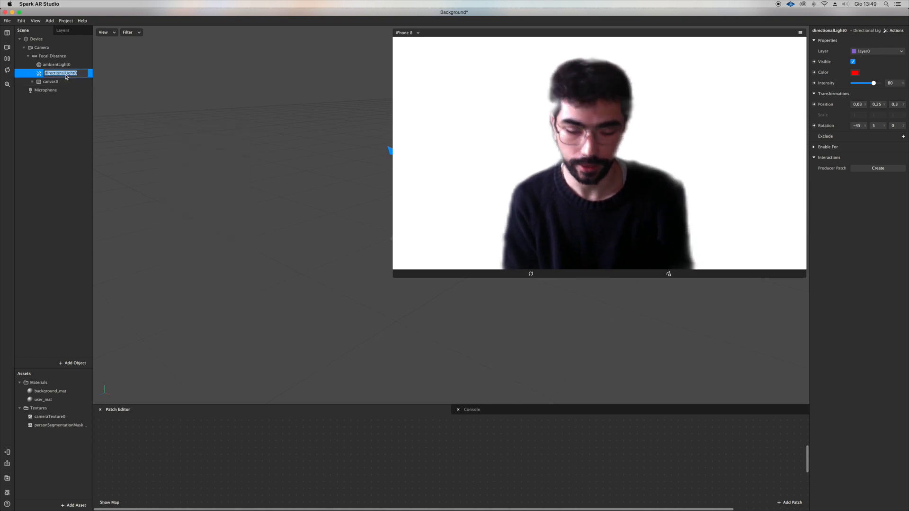
{"action": "type", "text": "KICK"}
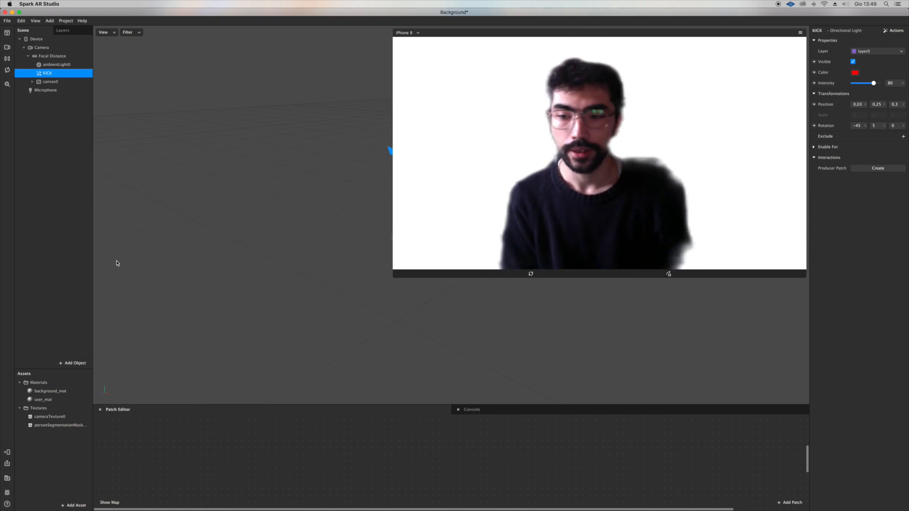
{"action": "left_click", "coordinate": [51, 391]}
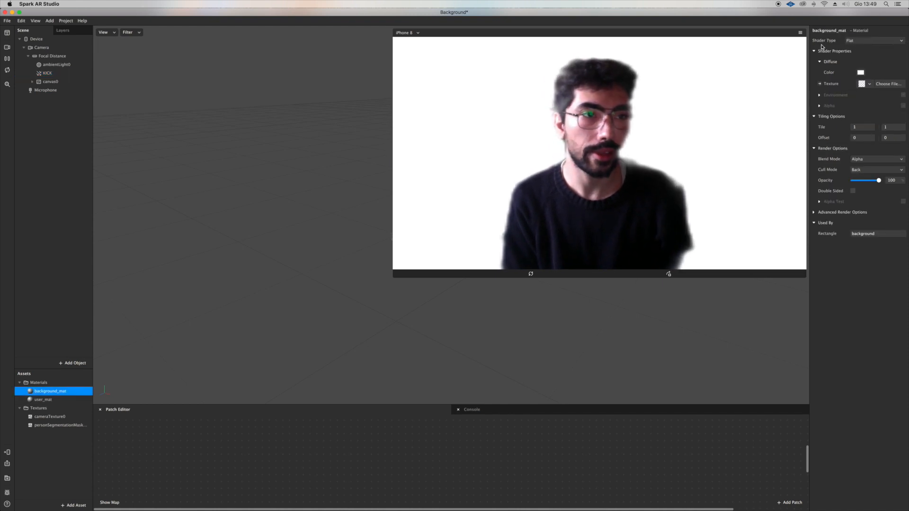
Switch background_mat to the Standard shader, then toggle KICK's visibility off and on
{"action": "left_click", "coordinate": [872, 40]}
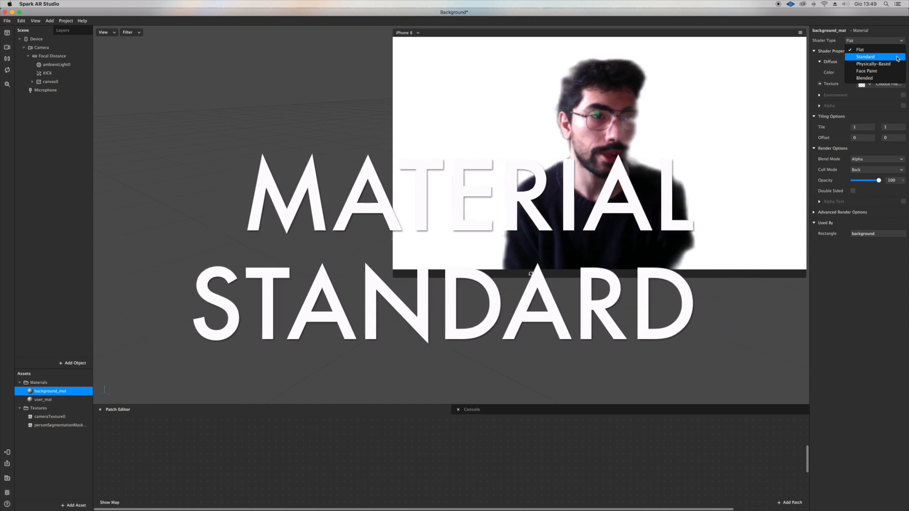
{"action": "left_click", "coordinate": [865, 56]}
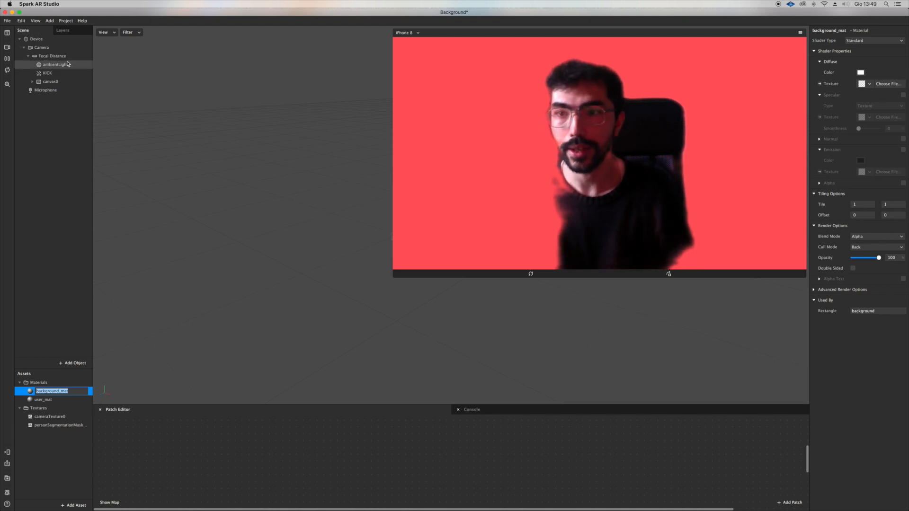
{"action": "left_click", "coordinate": [47, 73]}
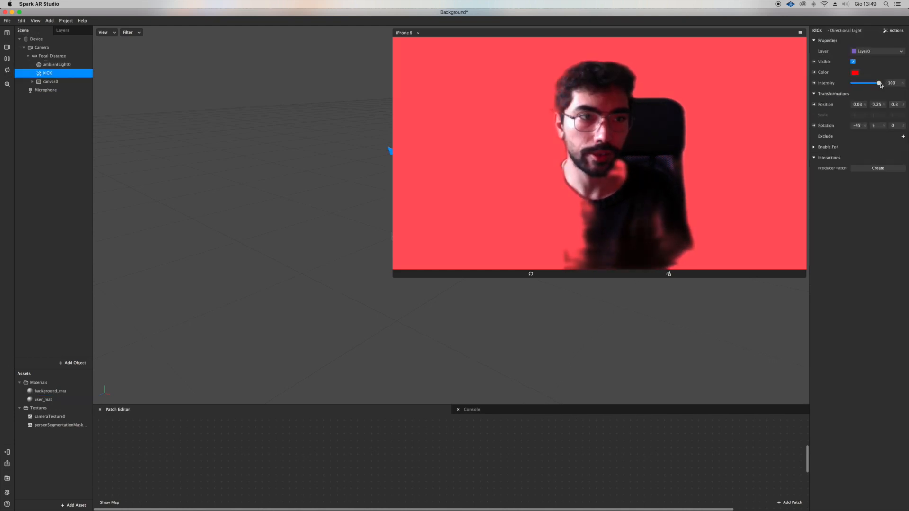
{"action": "left_click", "coordinate": [853, 62]}
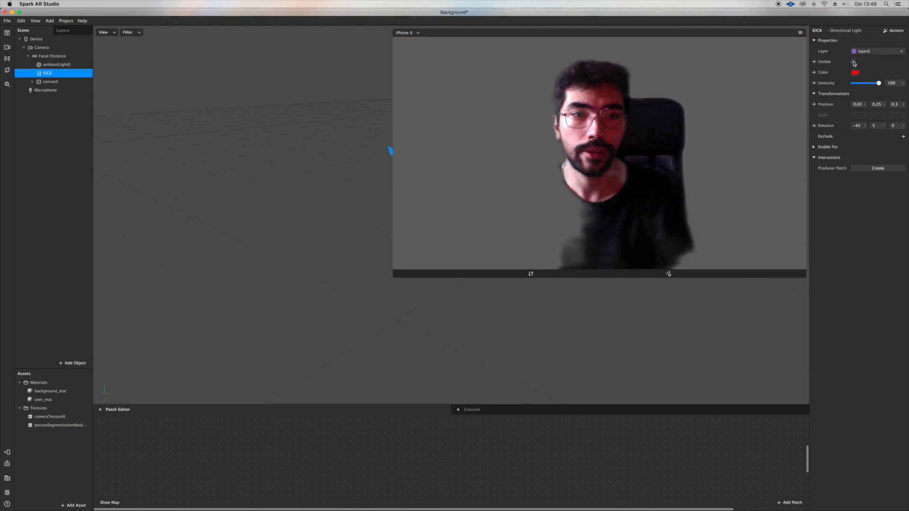
{"action": "left_click", "coordinate": [852, 62]}
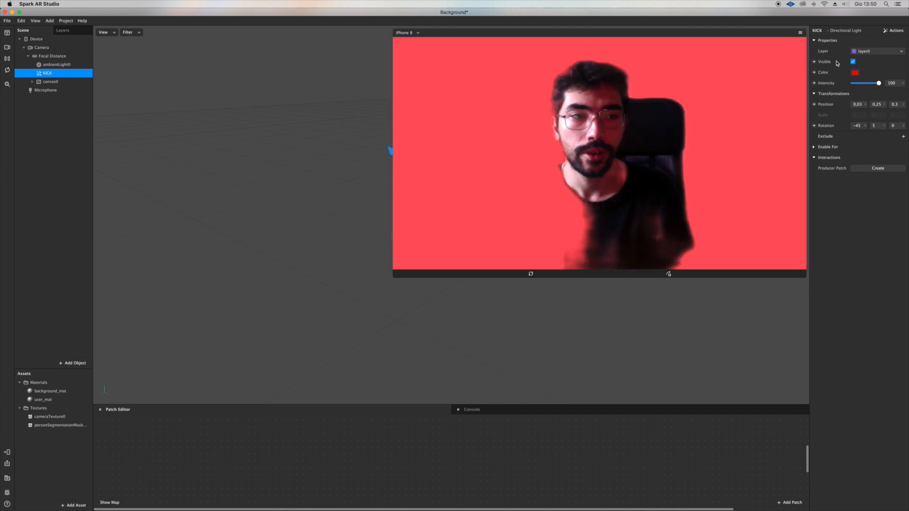
{"action": "left_click", "coordinate": [894, 30]}
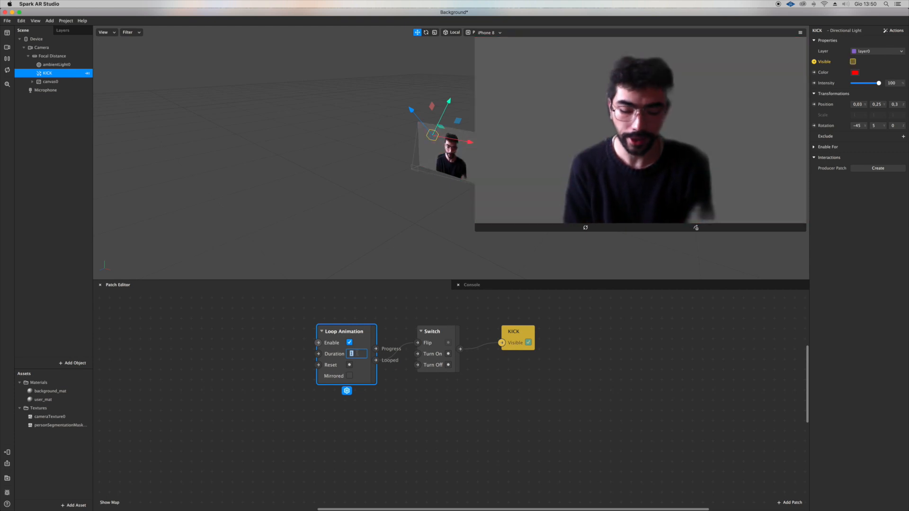
Enter a new duration value (0.) for KICK's loop animation
{"action": "type", "text": "0."}
{"action": "type", "text": "SHARE"}
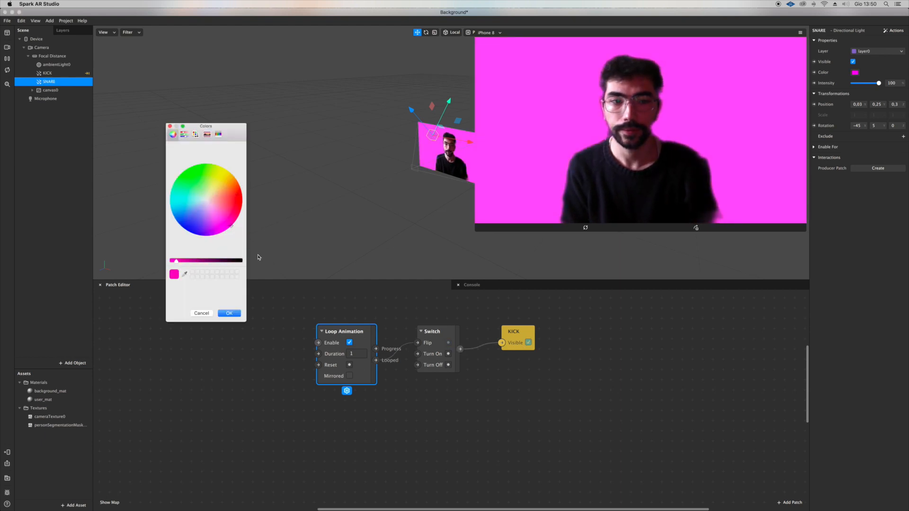
Make the SNARE light green and set its loop animation duration to 0.5
{"action": "left_click", "coordinate": [229, 313]}
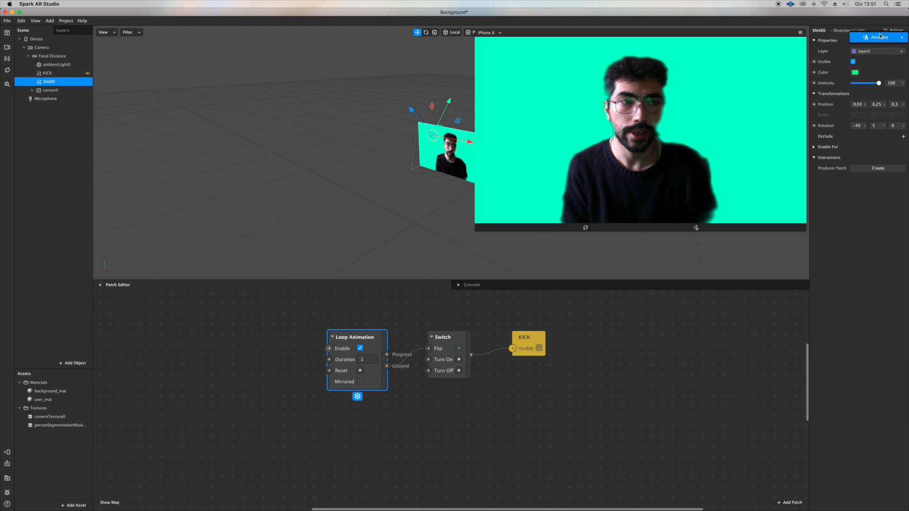
{"action": "left_click", "coordinate": [879, 37]}
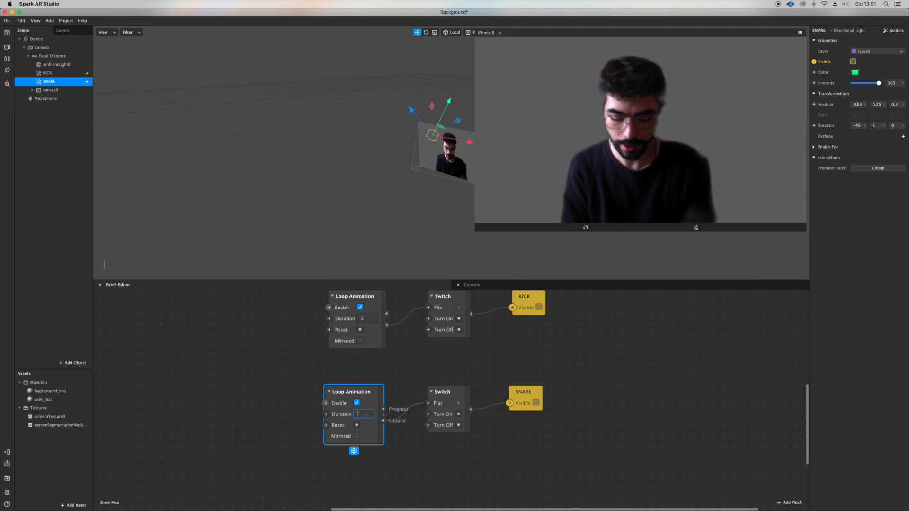
{"action": "type", "text": "0"}
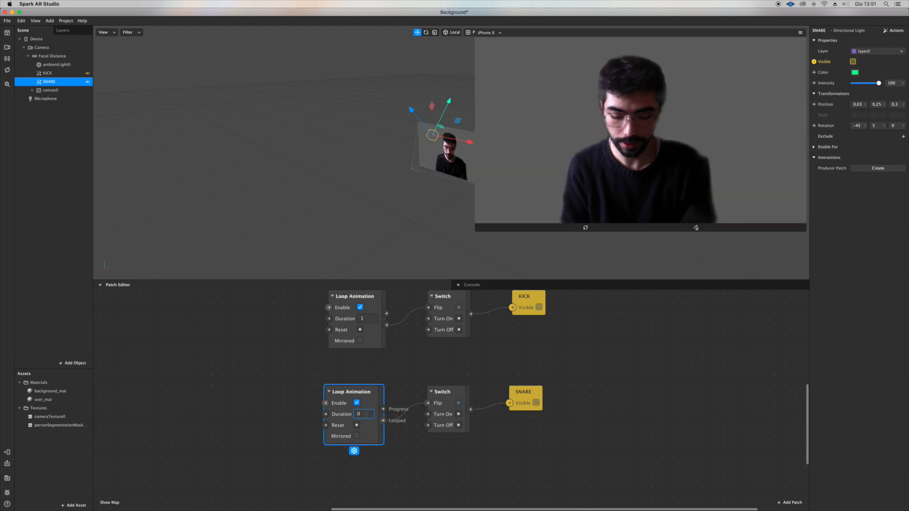
{"action": "type", "text": ","}
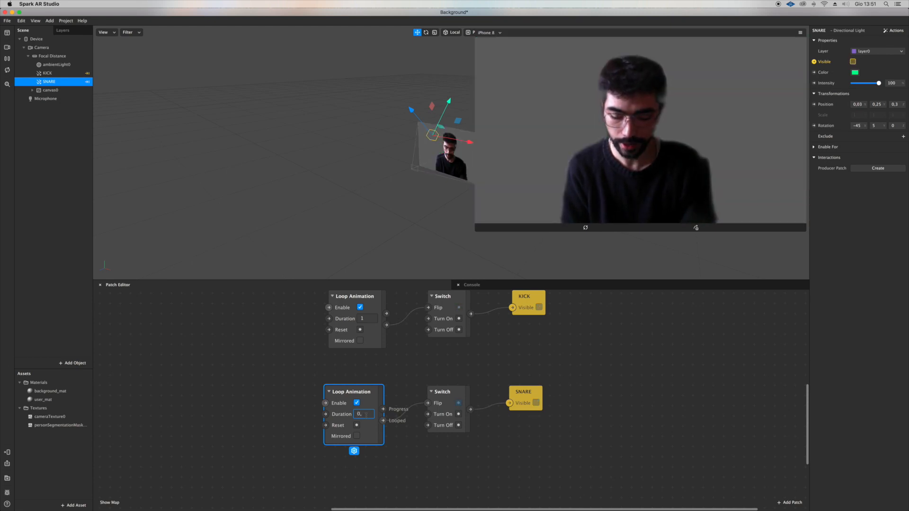
{"action": "type", "text": "0.5"}
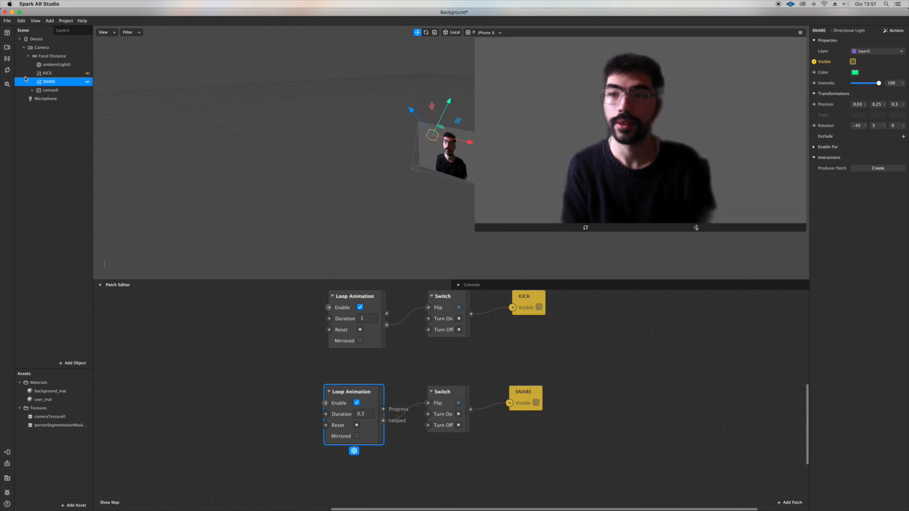
Restart the effect preview twice so KICK and SNARE blink in sync
{"action": "left_click", "coordinate": [8, 70]}
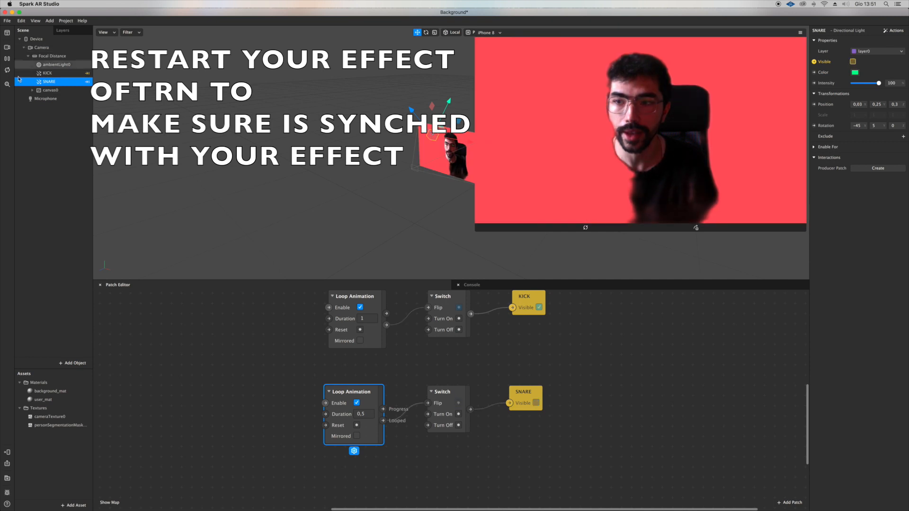
{"action": "left_click", "coordinate": [7, 70]}
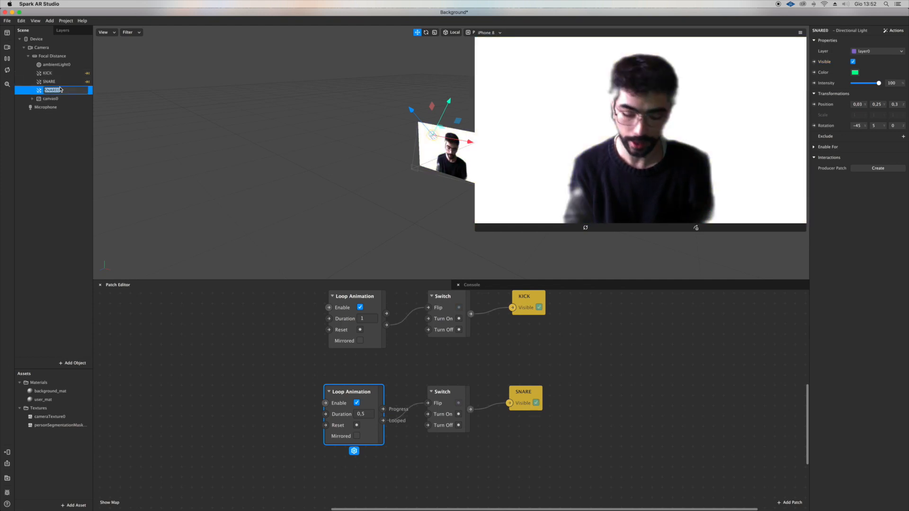
Rename the copied light HIHAT, colour it yellow, and set loop duration 0,2 then 0,15
{"action": "type", "text": "HIHAT"}
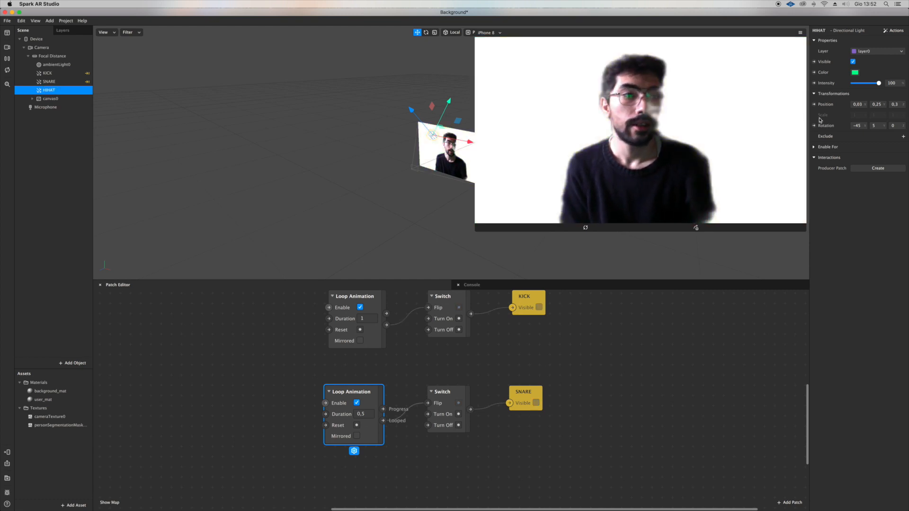
{"action": "left_click", "coordinate": [855, 72]}
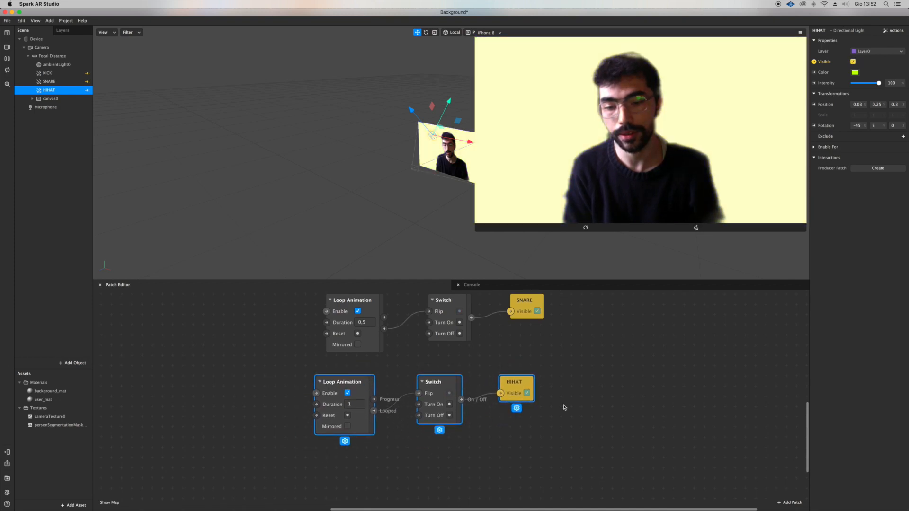
{"action": "left_click_drag", "start_coordinate": [439, 382], "coordinate": [474, 385]}
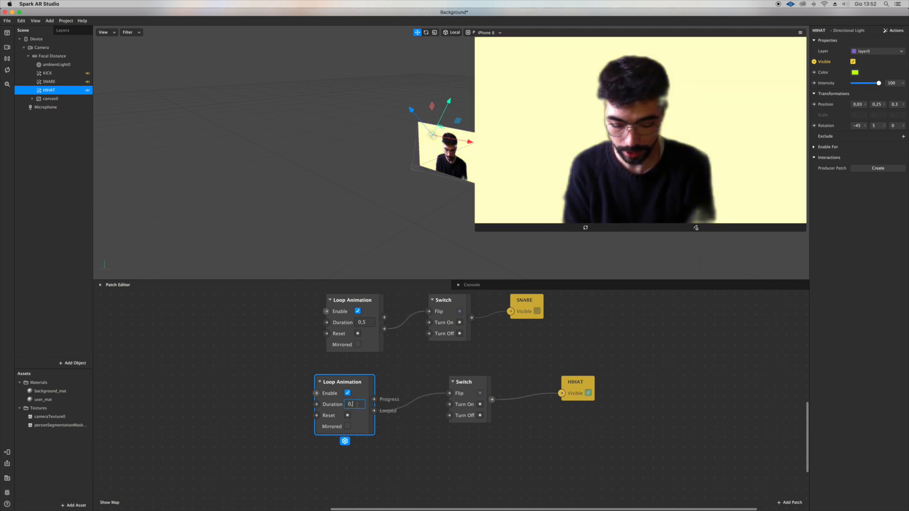
{"action": "type", "text": "0,2"}
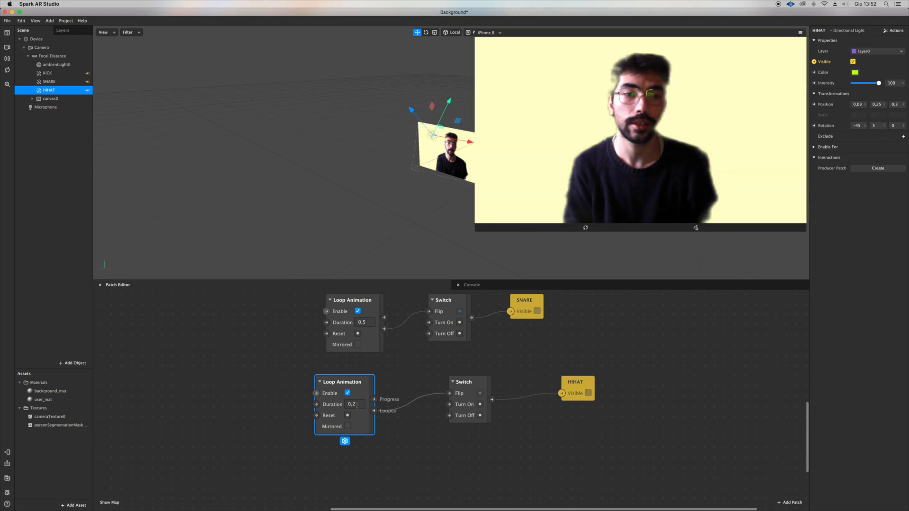
{"action": "left_click", "coordinate": [353, 404]}
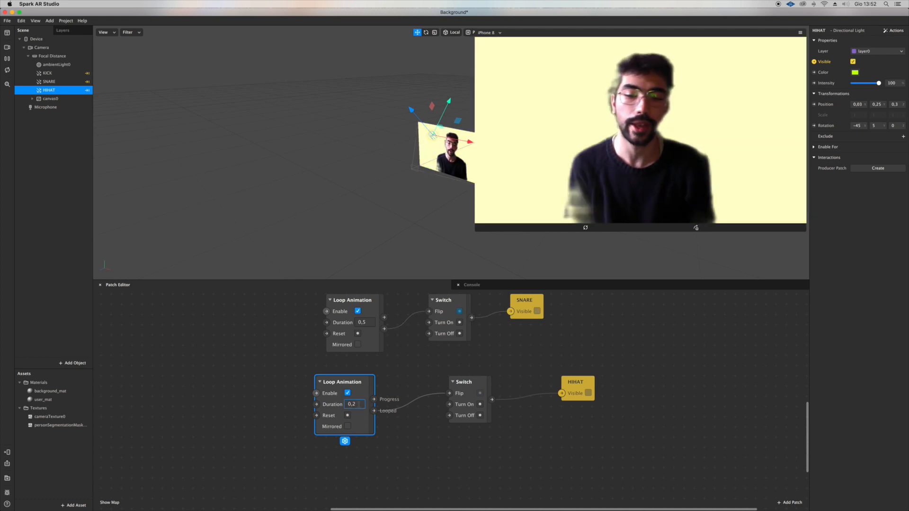
{"action": "type", "text": "0,15"}
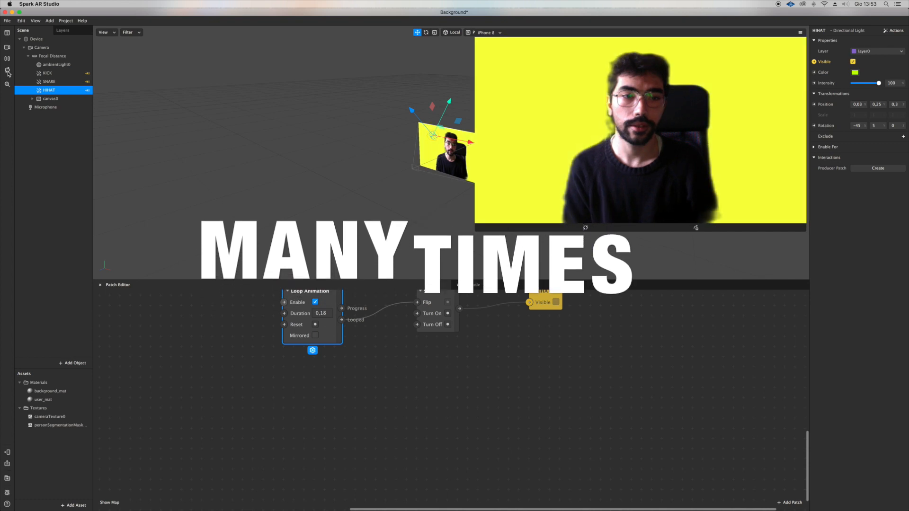
Give background_mat Add blending with lowered opacity, then switch it to Subtract
{"action": "double_click", "coordinate": [52, 391]}
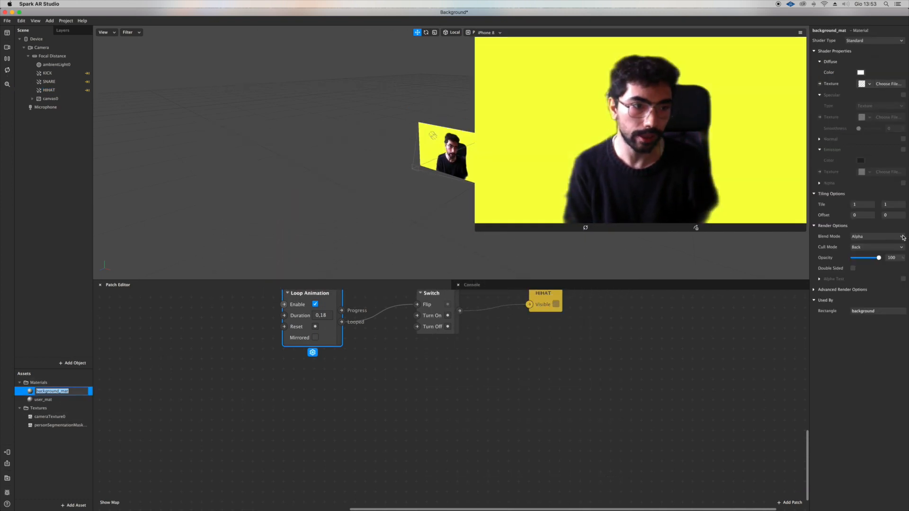
{"action": "left_click", "coordinate": [876, 236]}
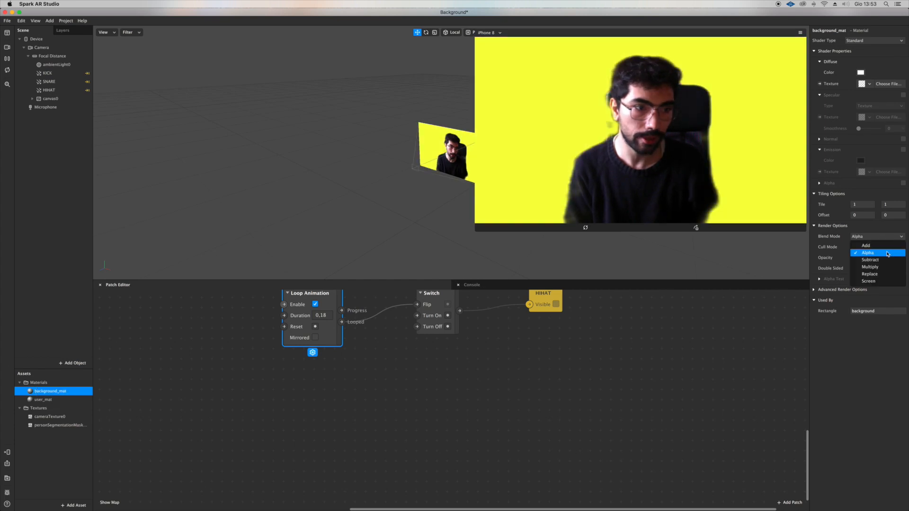
{"action": "left_click", "coordinate": [866, 245]}
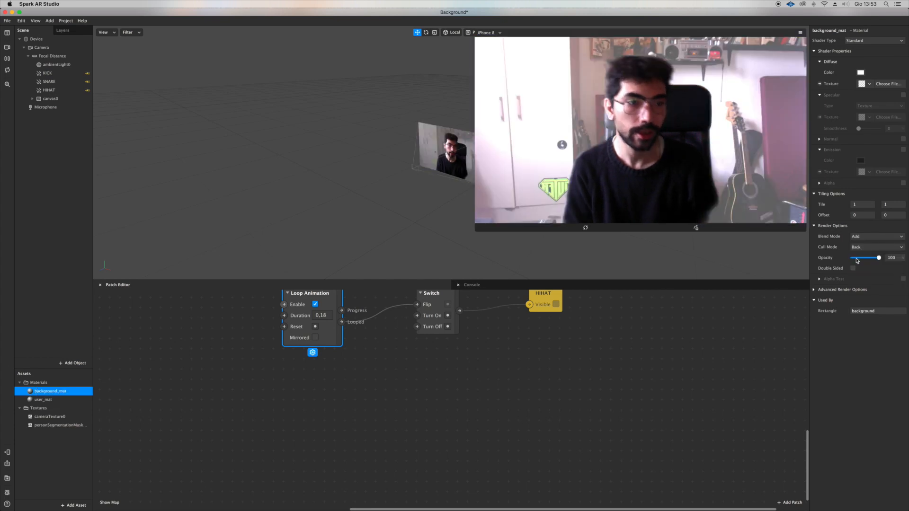
{"action": "left_click_drag", "start_coordinate": [878, 258], "coordinate": [862, 258]}
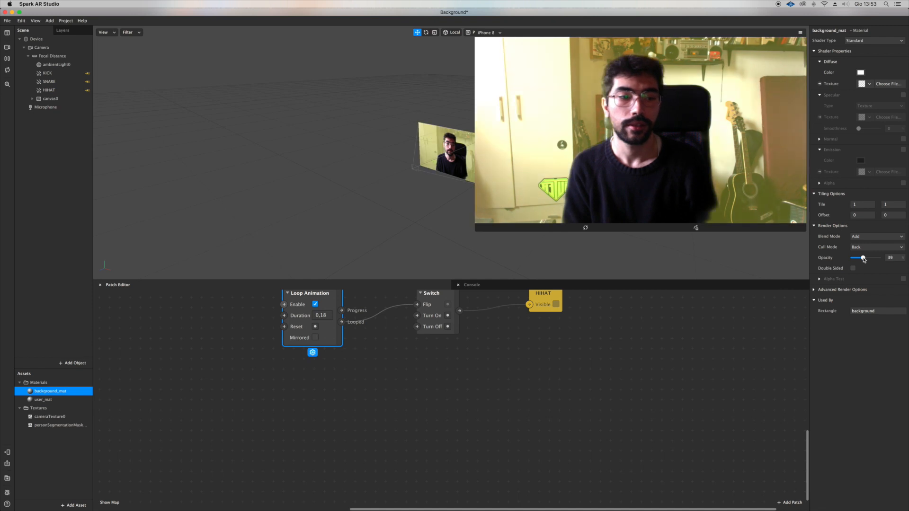
{"action": "left_click", "coordinate": [876, 248]}
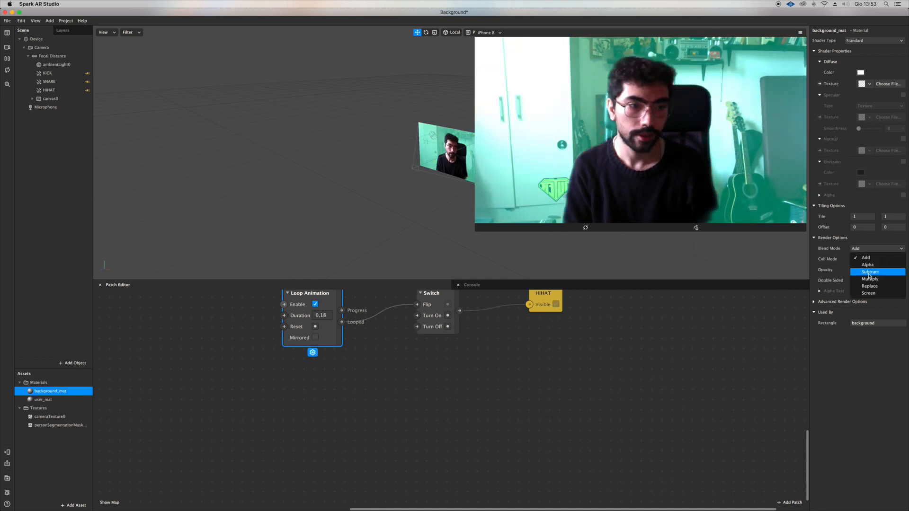
{"action": "left_click", "coordinate": [869, 272]}
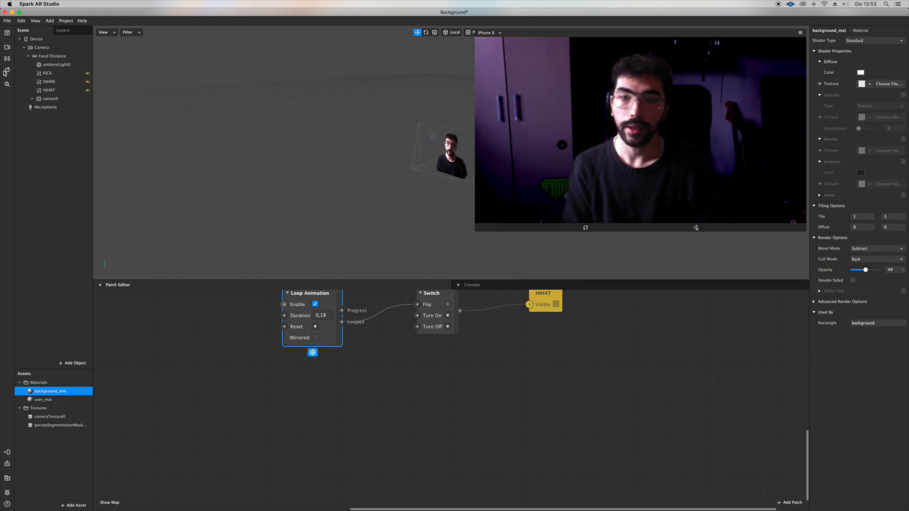
{"action": "left_click", "coordinate": [554, 304]}
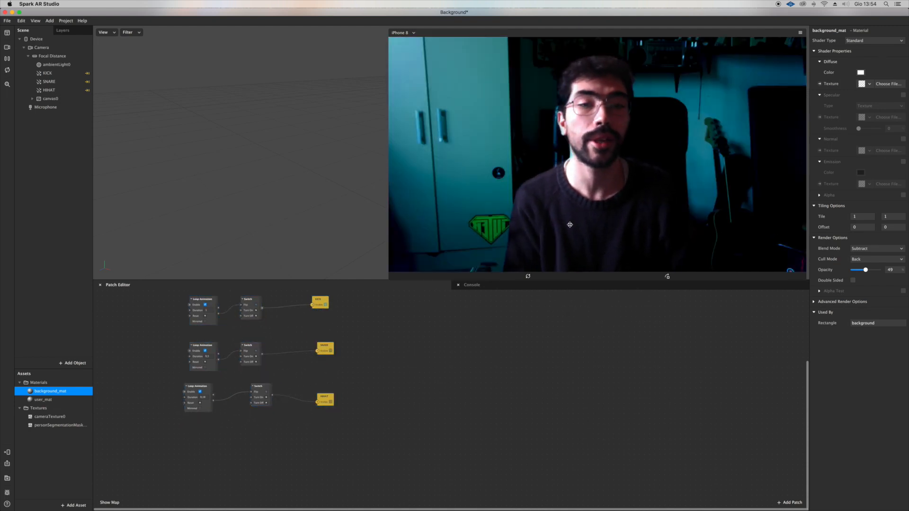
Add a face tracker, duplicate its plane, and select planes for renaming KICK, SNARE, HATS
{"action": "left_click", "coordinate": [72, 363]}
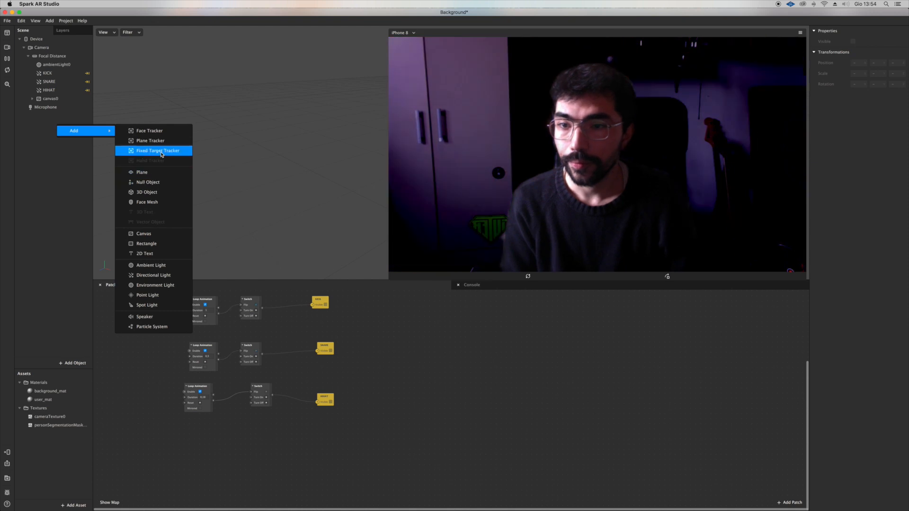
{"action": "left_click", "coordinate": [149, 131]}
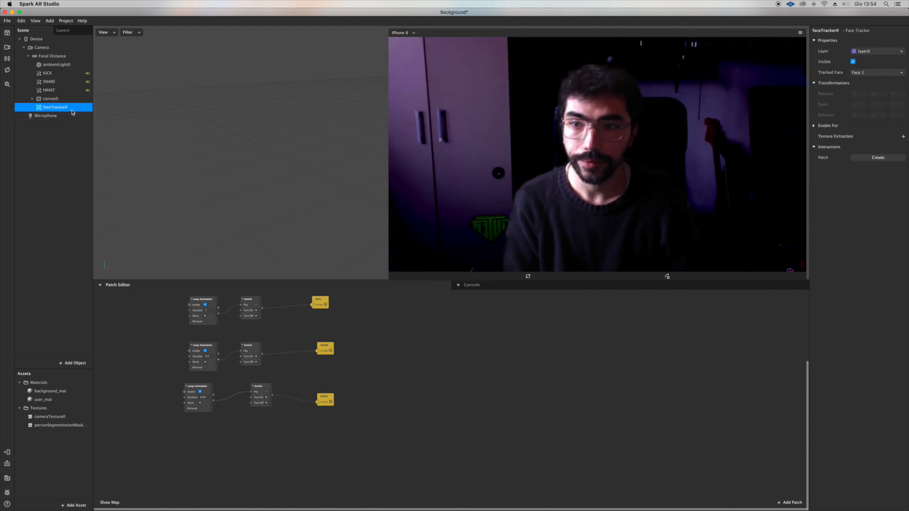
{"action": "right_click", "coordinate": [55, 107]}
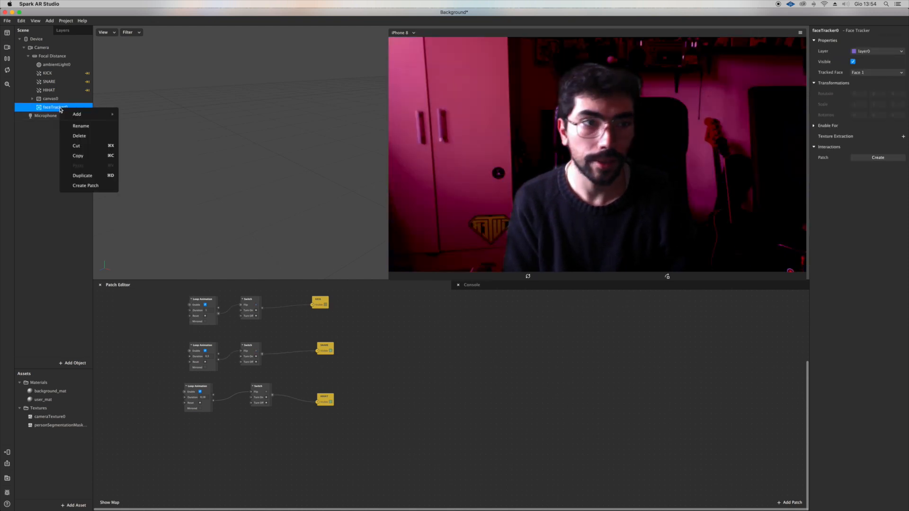
{"action": "mouse_move", "coordinate": [77, 113]}
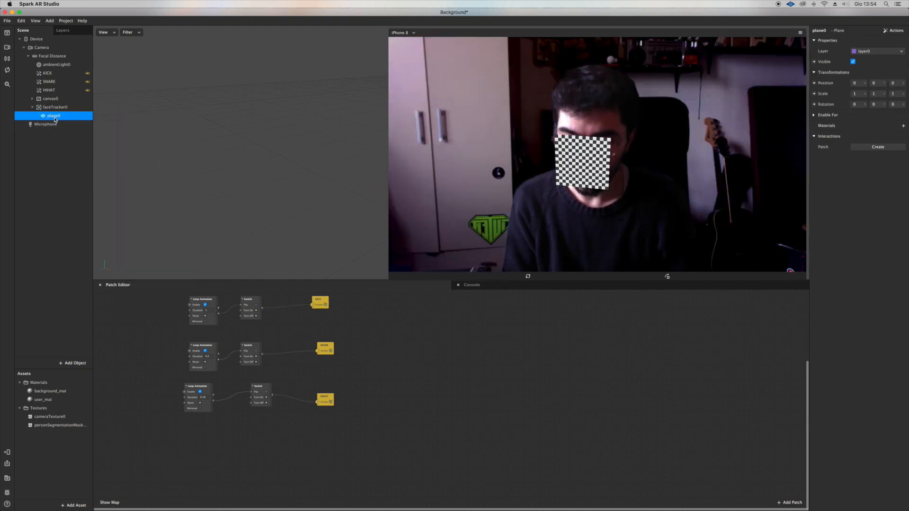
{"action": "right_click", "coordinate": [53, 116]}
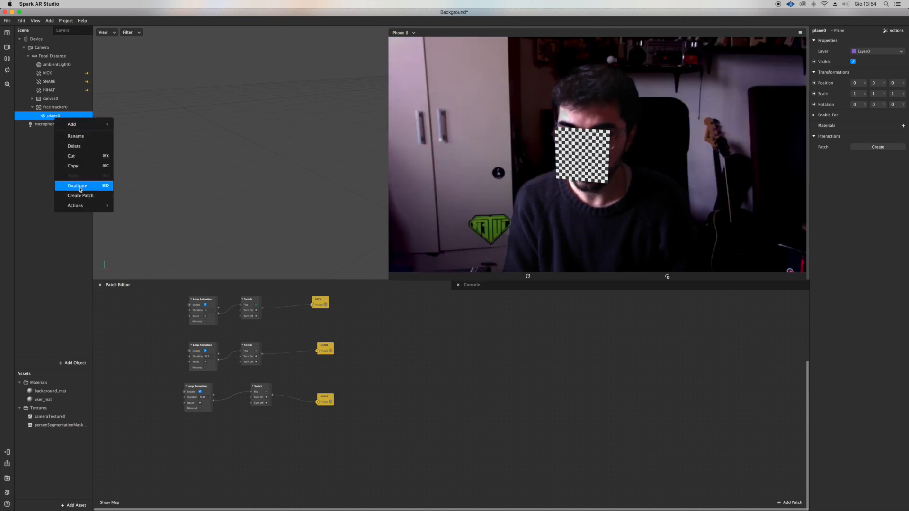
{"action": "left_click", "coordinate": [77, 186]}
{"action": "type", "text": "SNARE"}
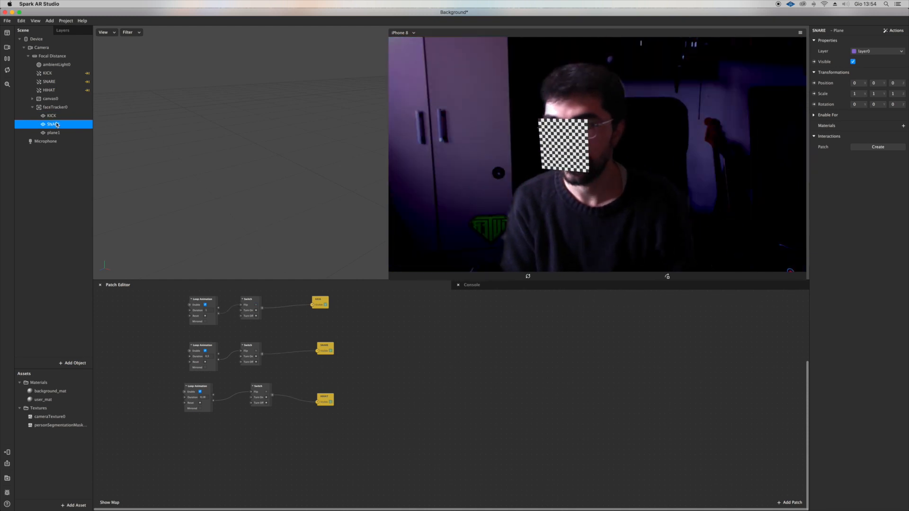
{"action": "left_click", "coordinate": [53, 133]}
{"action": "type", "text": "HATS"}
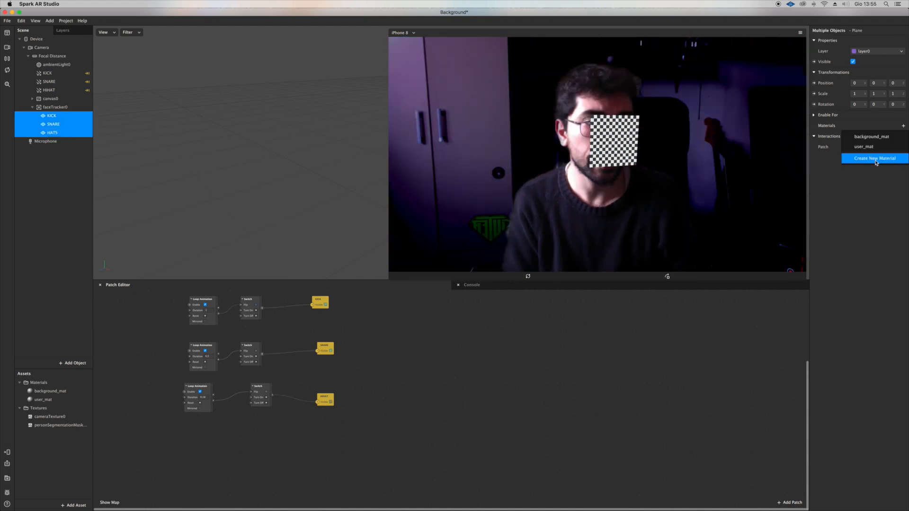
Create a new material for the three planes, adjust its depth testing, and select a plane
{"action": "left_click", "coordinate": [874, 158]}
{"action": "type", "text": "PLANE_MAT"}
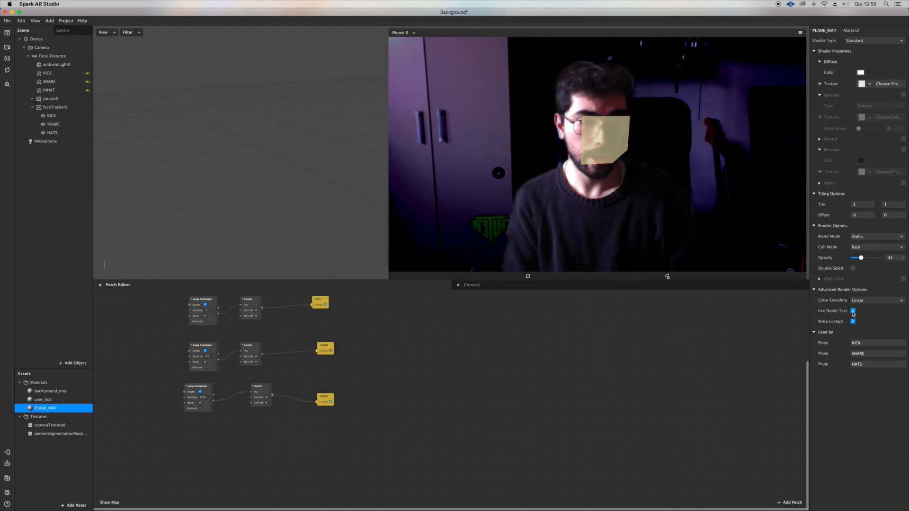
{"action": "left_click", "coordinate": [853, 310]}
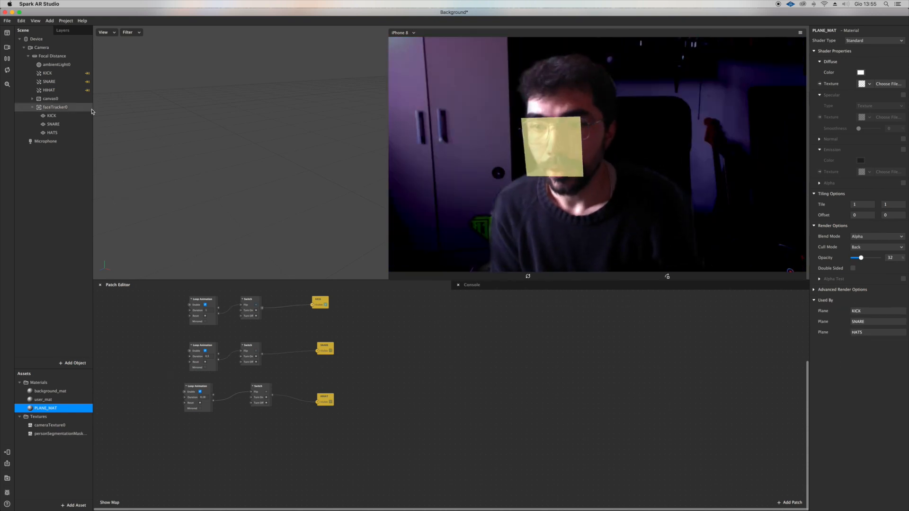
{"action": "left_click", "coordinate": [51, 115]}
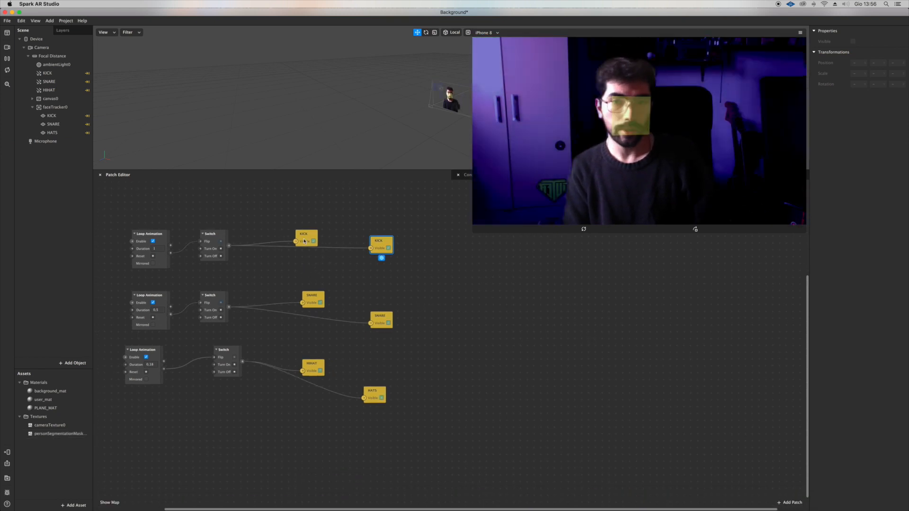
Give the KICK plane a looping Float position animation with Quadratic In-Out easing
{"action": "left_click", "coordinate": [51, 116]}
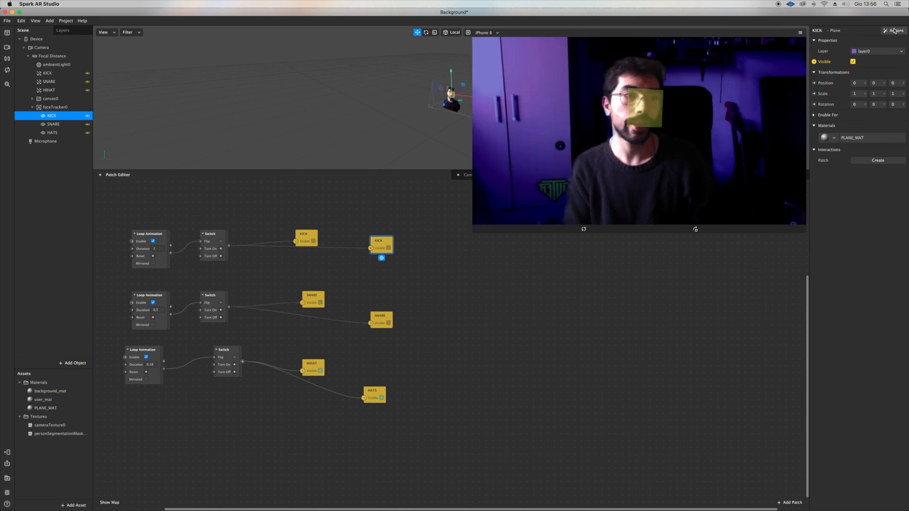
{"action": "left_click", "coordinate": [894, 30]}
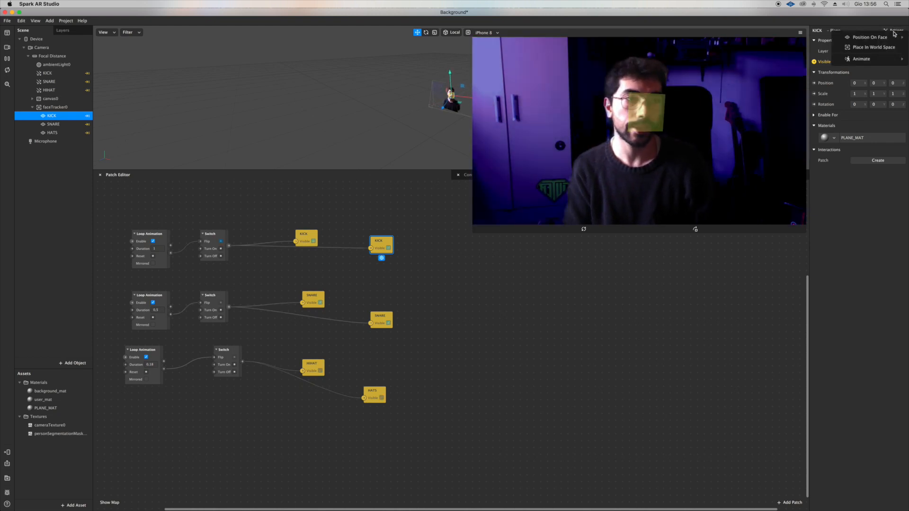
{"action": "mouse_move", "coordinate": [862, 59]}
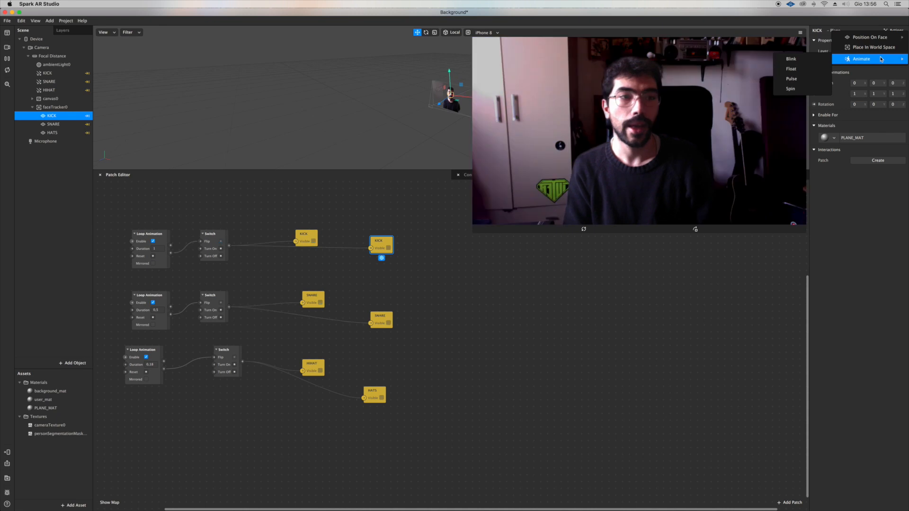
{"action": "left_click", "coordinate": [790, 68]}
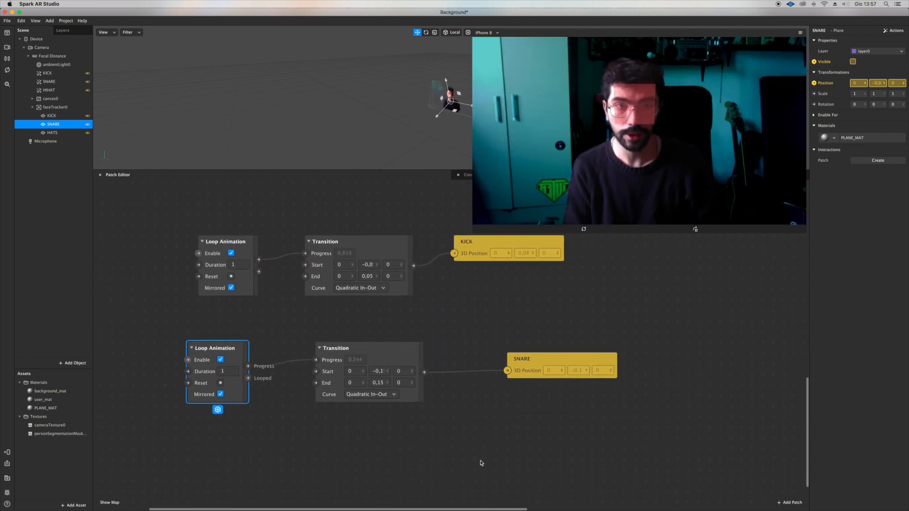
Select HATS and delete its extra Loop Animation and Transition patches
{"action": "left_click", "coordinate": [51, 133]}
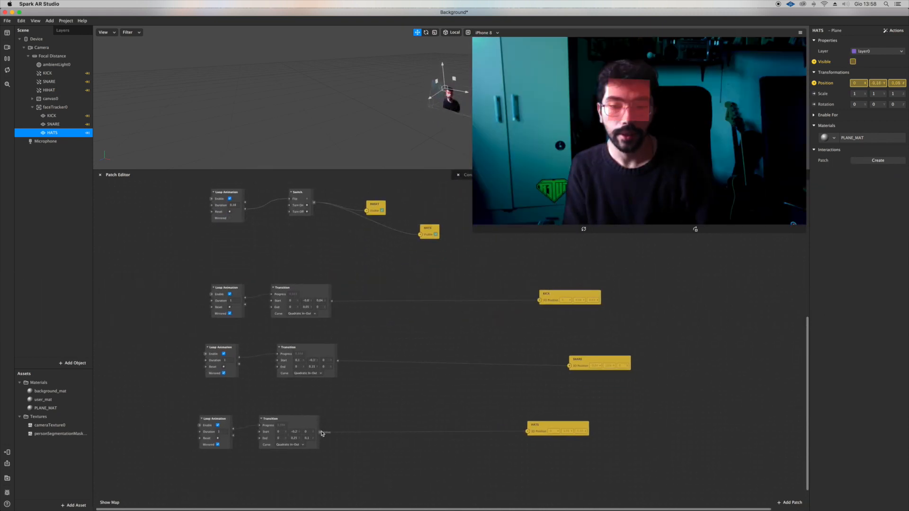
{"action": "type", "text": "DEL"}
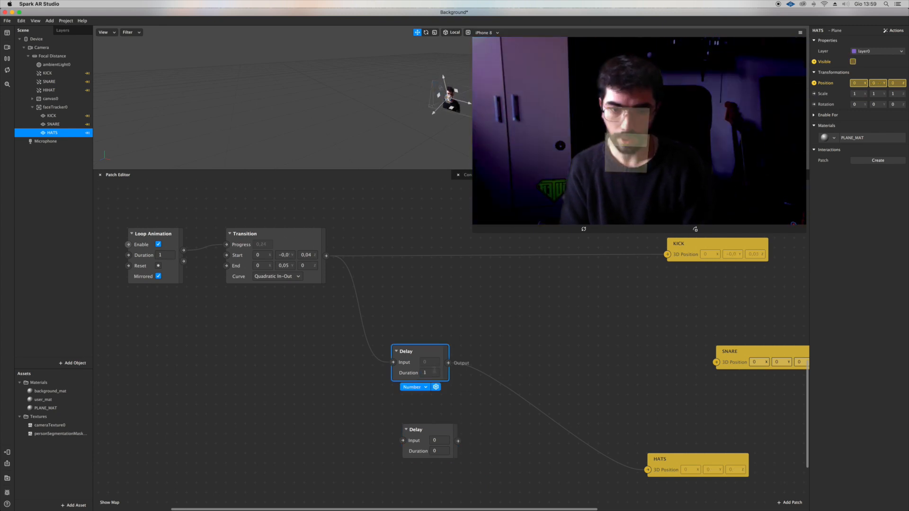
Set a Delay patch duration to 0.5 and open the PLANE_MAT material settings
{"action": "left_click", "coordinate": [429, 372]}
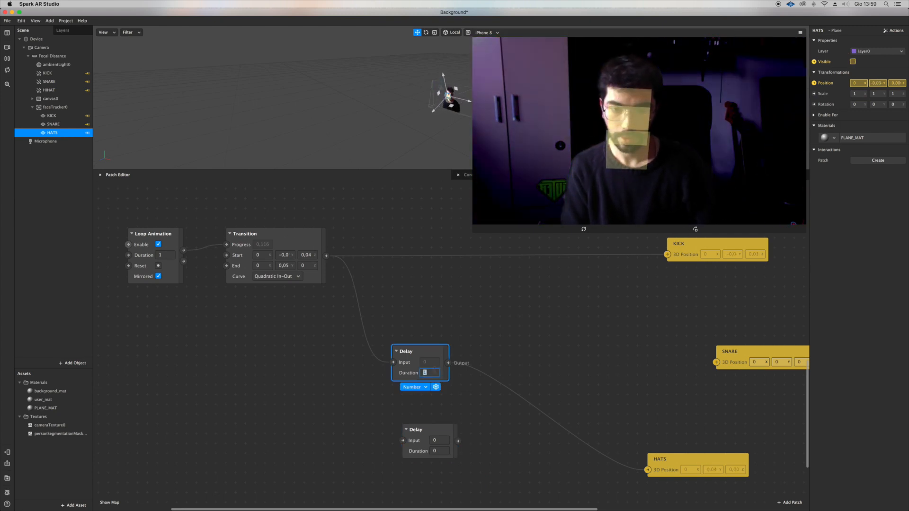
{"action": "type", "text": "0,5"}
{"action": "left_click", "coordinate": [441, 451]}
{"action": "type", "text": ",6"}
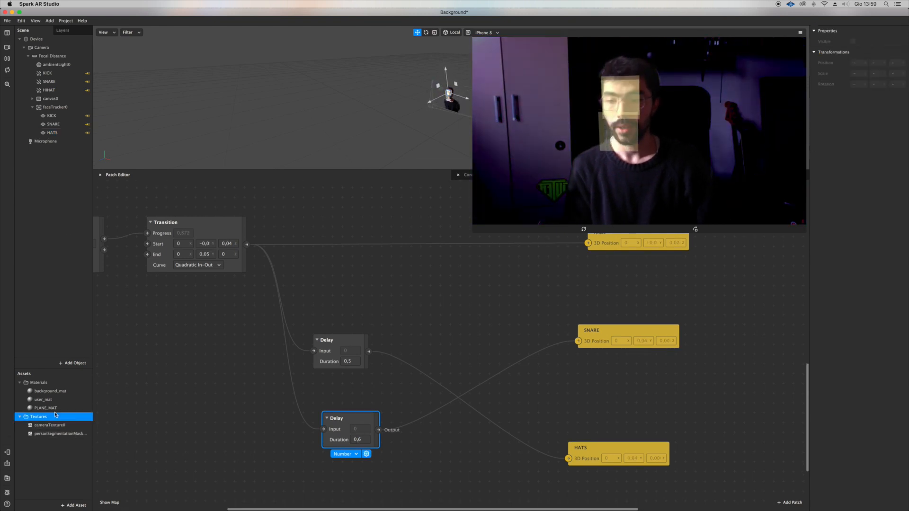
{"action": "left_click", "coordinate": [46, 408]}
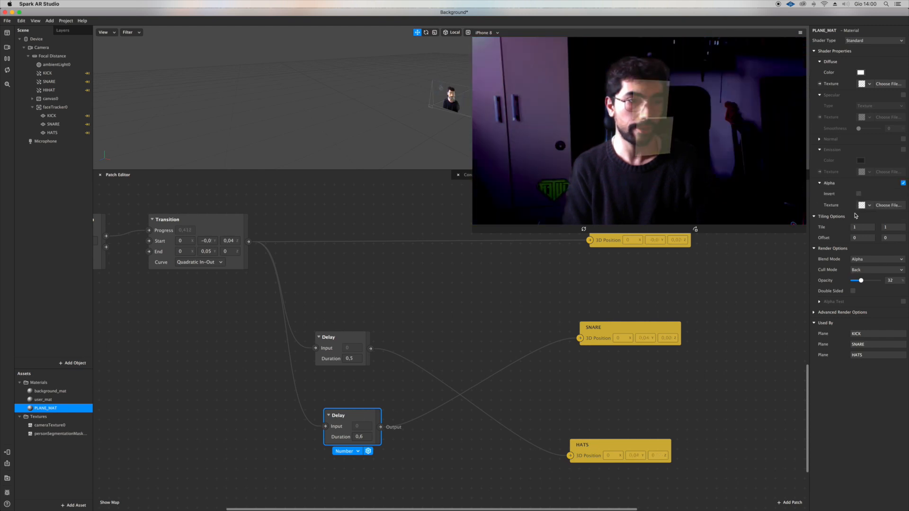
Import faceMeshMask.png as a new texture for PLANE_MAT's alpha
{"action": "left_click", "coordinate": [887, 205]}
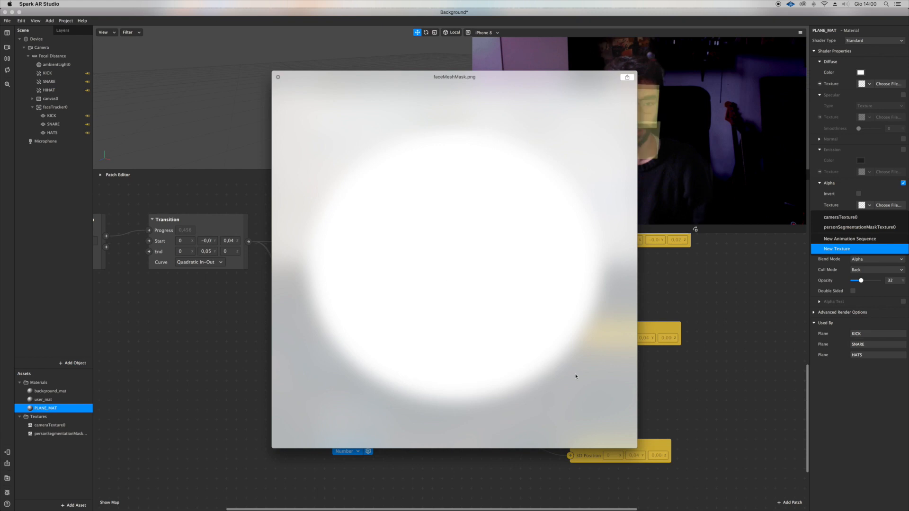
{"action": "left_click", "coordinate": [278, 77]}
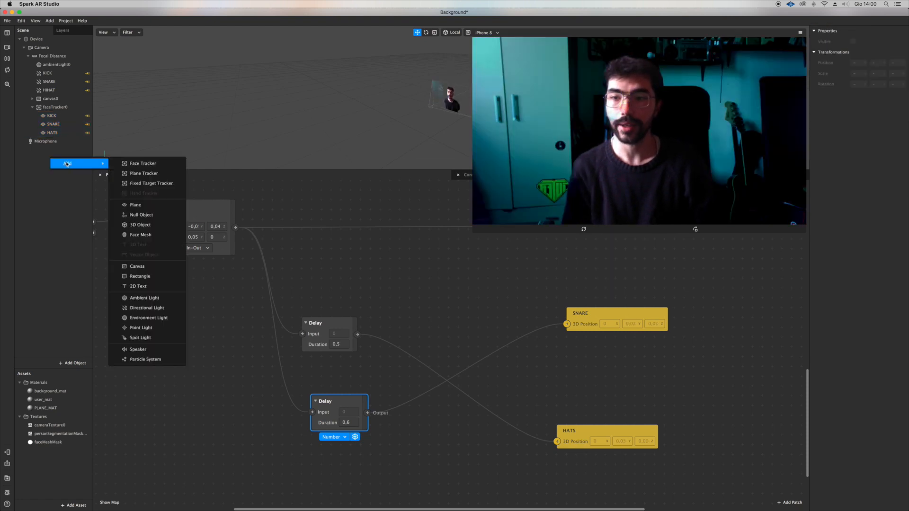
Add a Ring-type particle system to the face tracker using PLANE_MAT as its material
{"action": "left_click", "coordinate": [145, 359]}
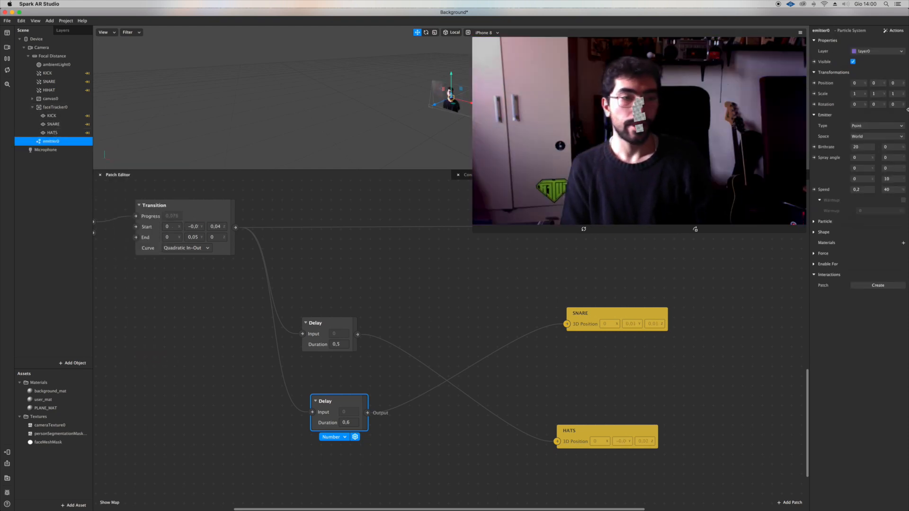
{"action": "left_click", "coordinate": [878, 126]}
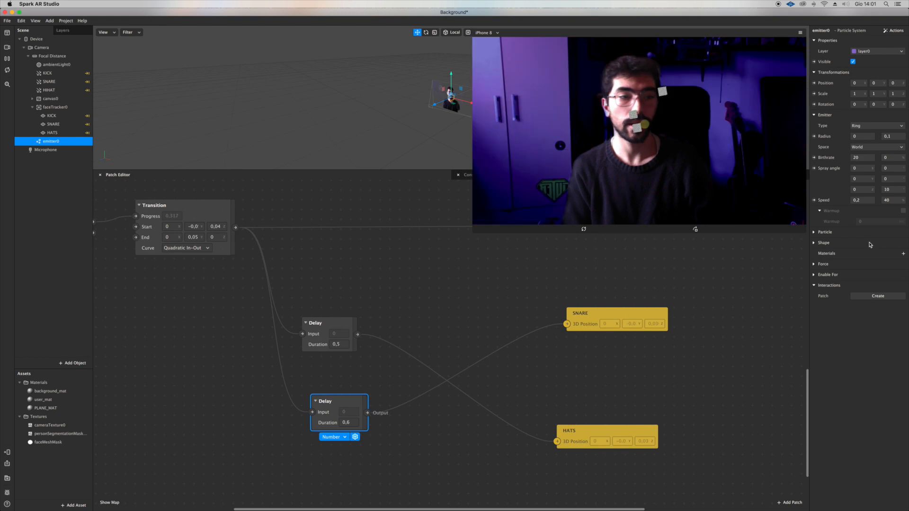
{"action": "left_click", "coordinate": [903, 253]}
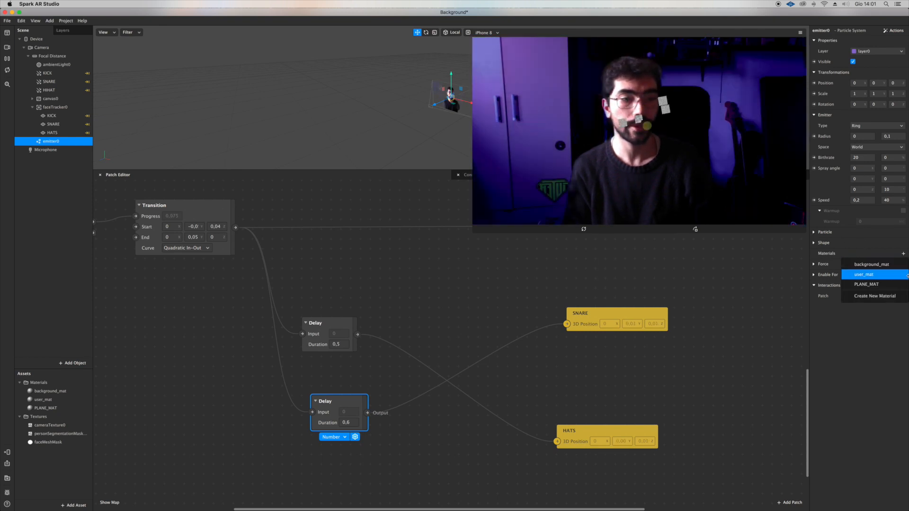
{"action": "left_click", "coordinate": [867, 284]}
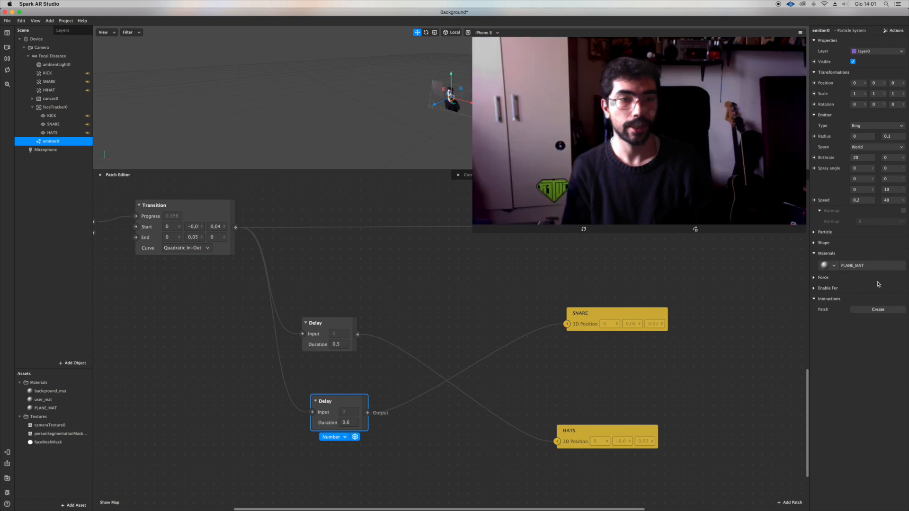